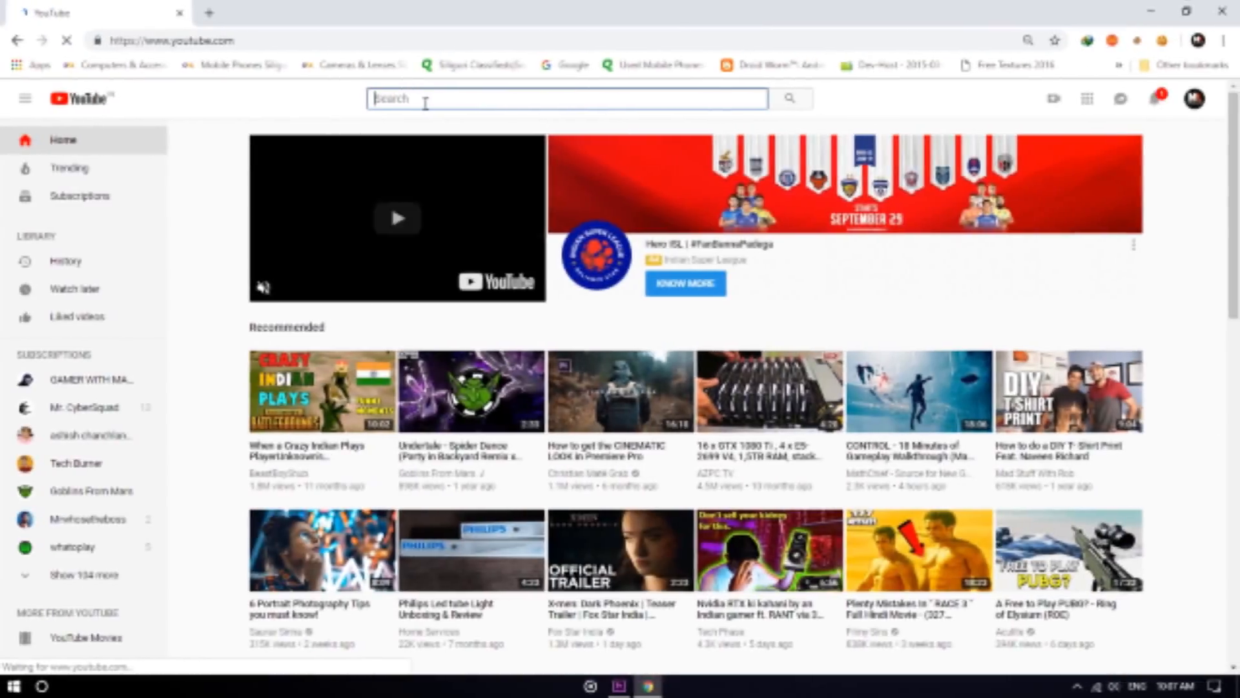
Search YouTube for 'msvcr100.dll is missing from your computer windows 10' and browse the results
type("msvcr100.dll is missing from your computer windows 10")
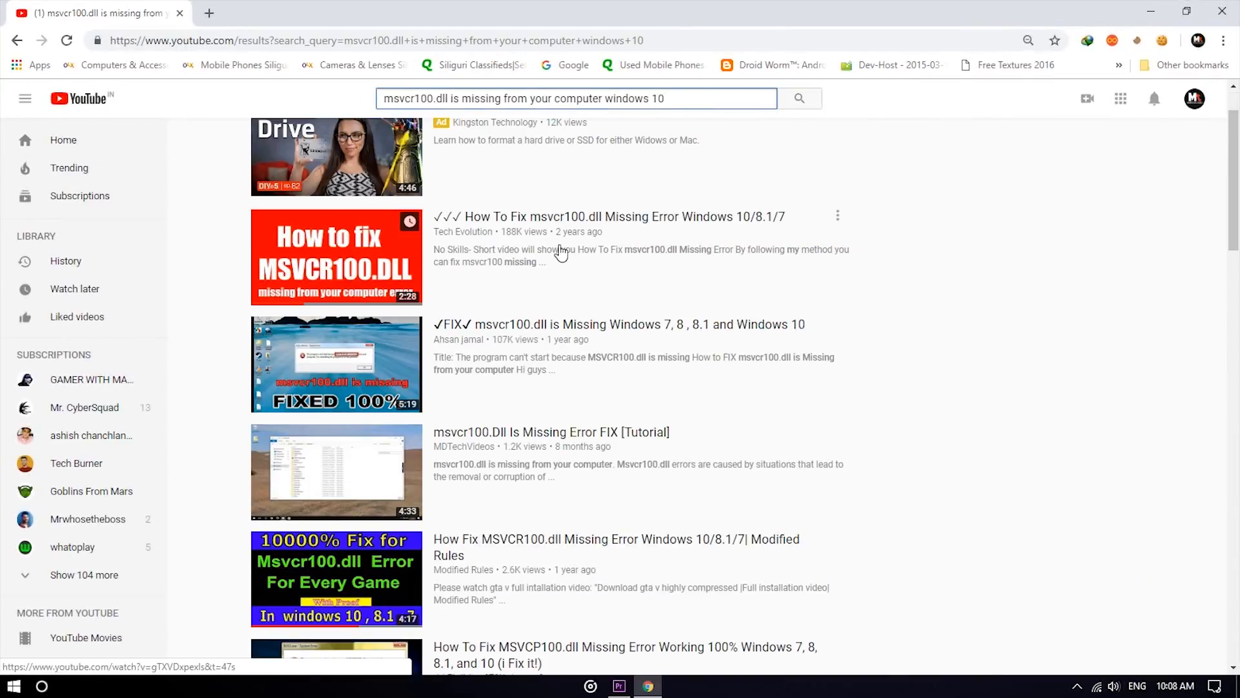
scroll("down", 3)
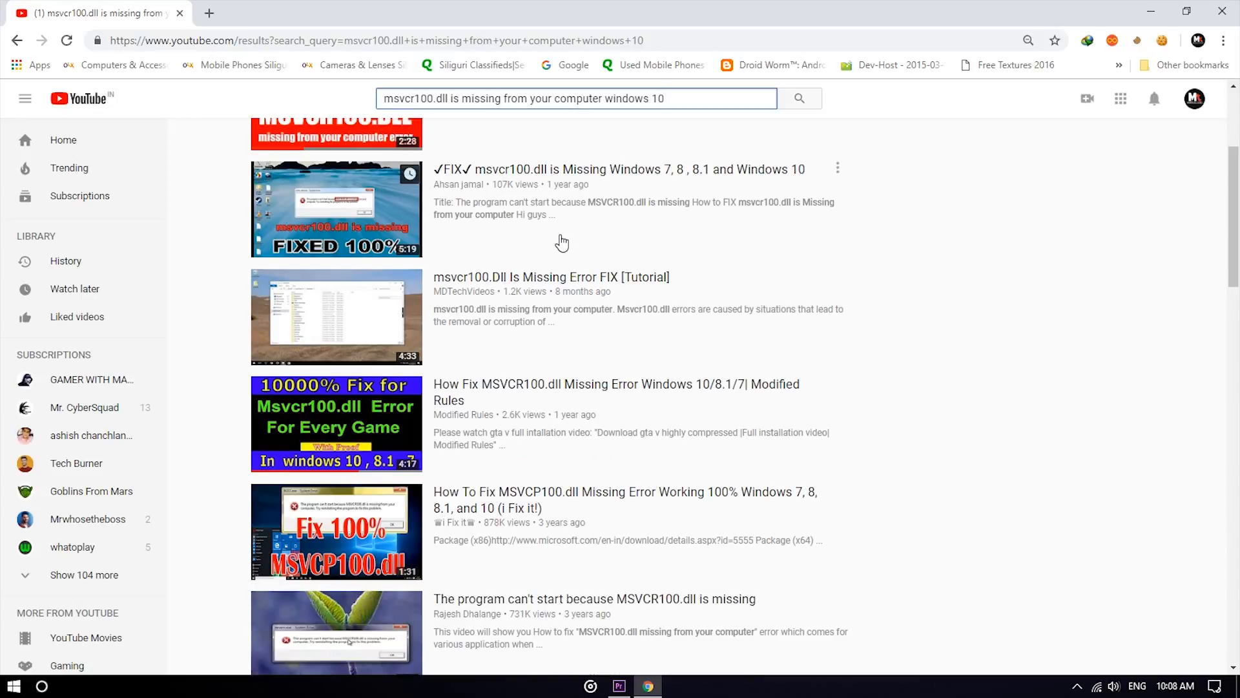
scroll("down", 3)
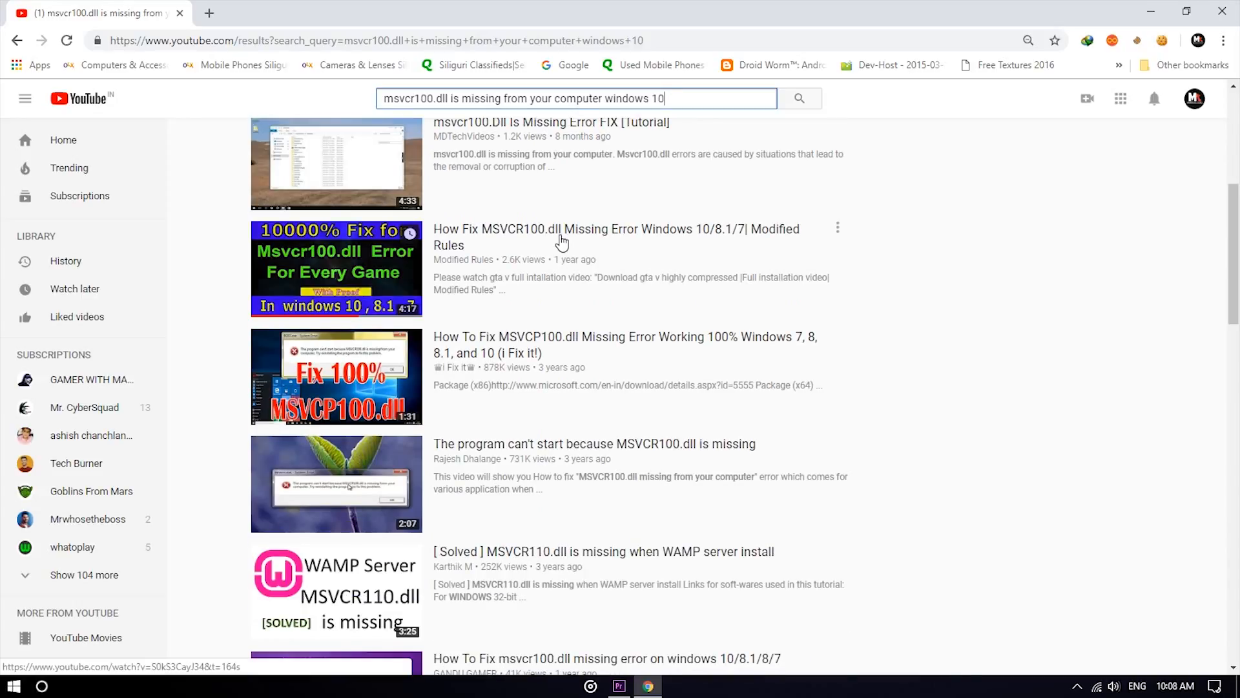
scroll("down", 3)
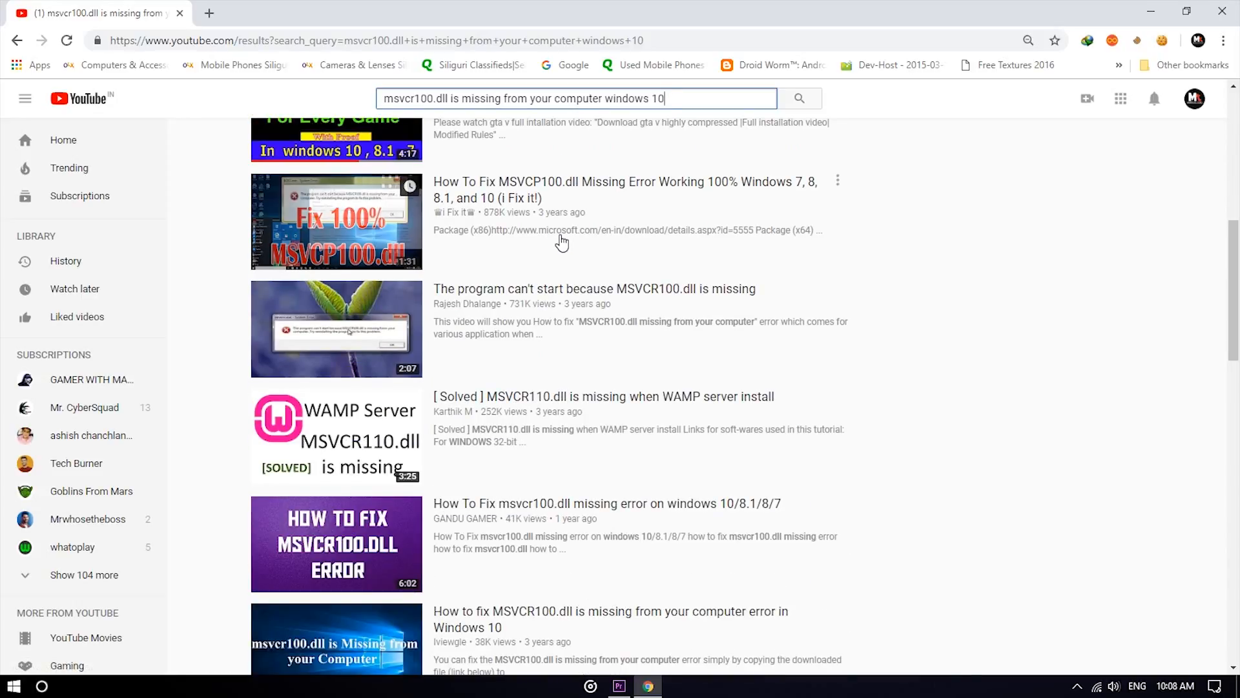
scroll("down", 3)
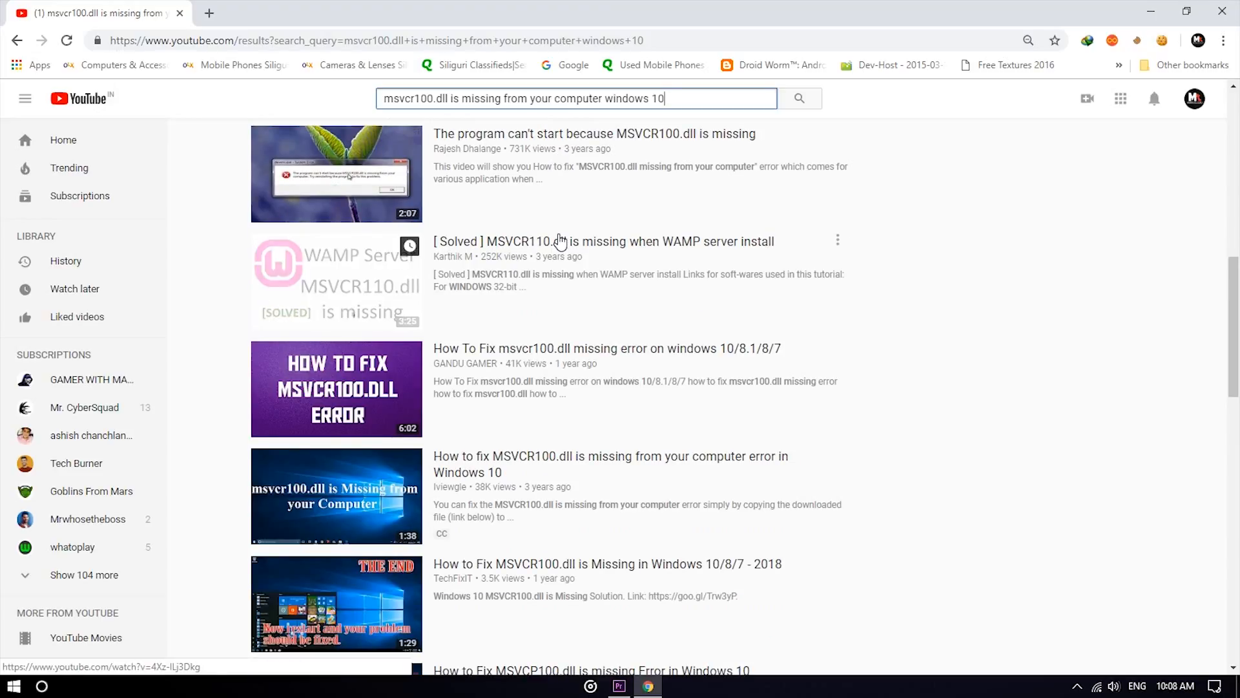
scroll("down", 3)
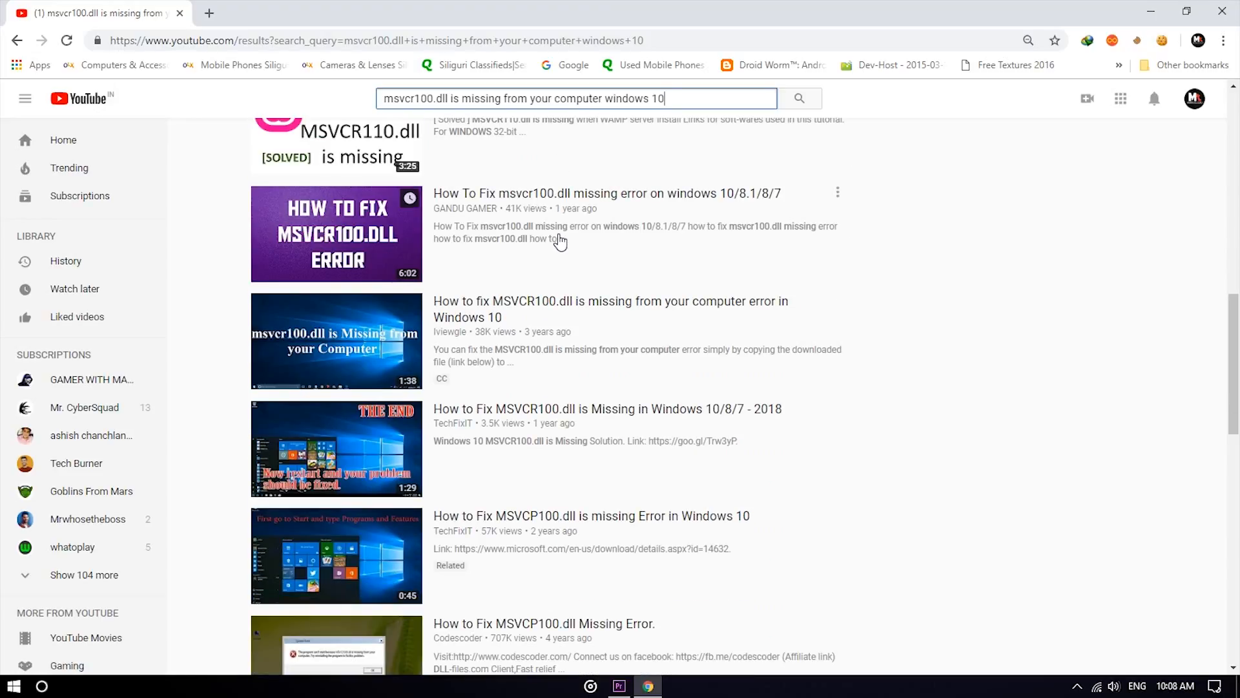
scroll("down", 3)
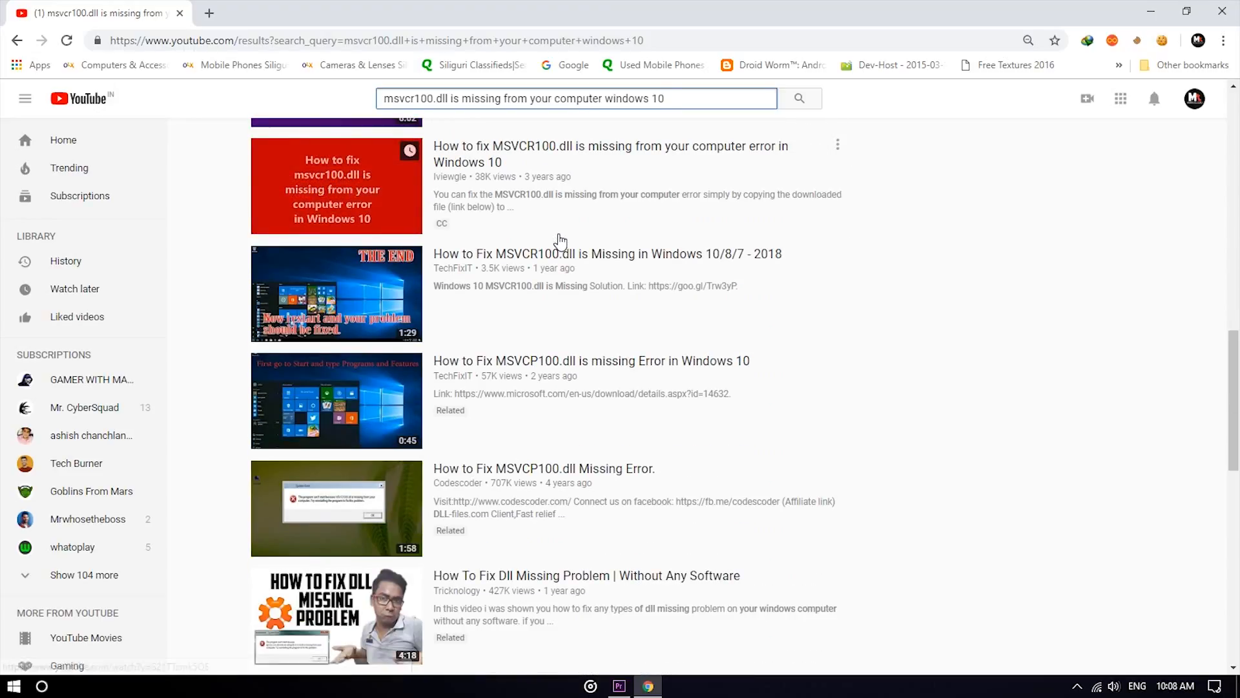
scroll("down", 3)
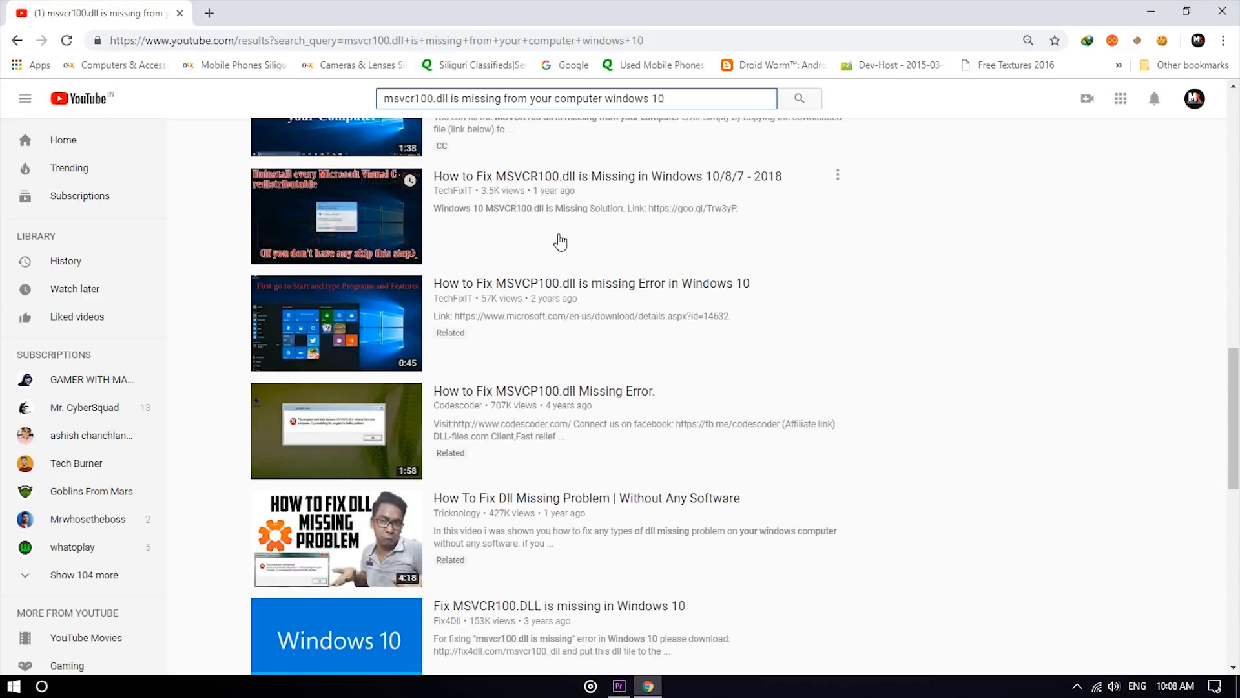
scroll("down", 3)
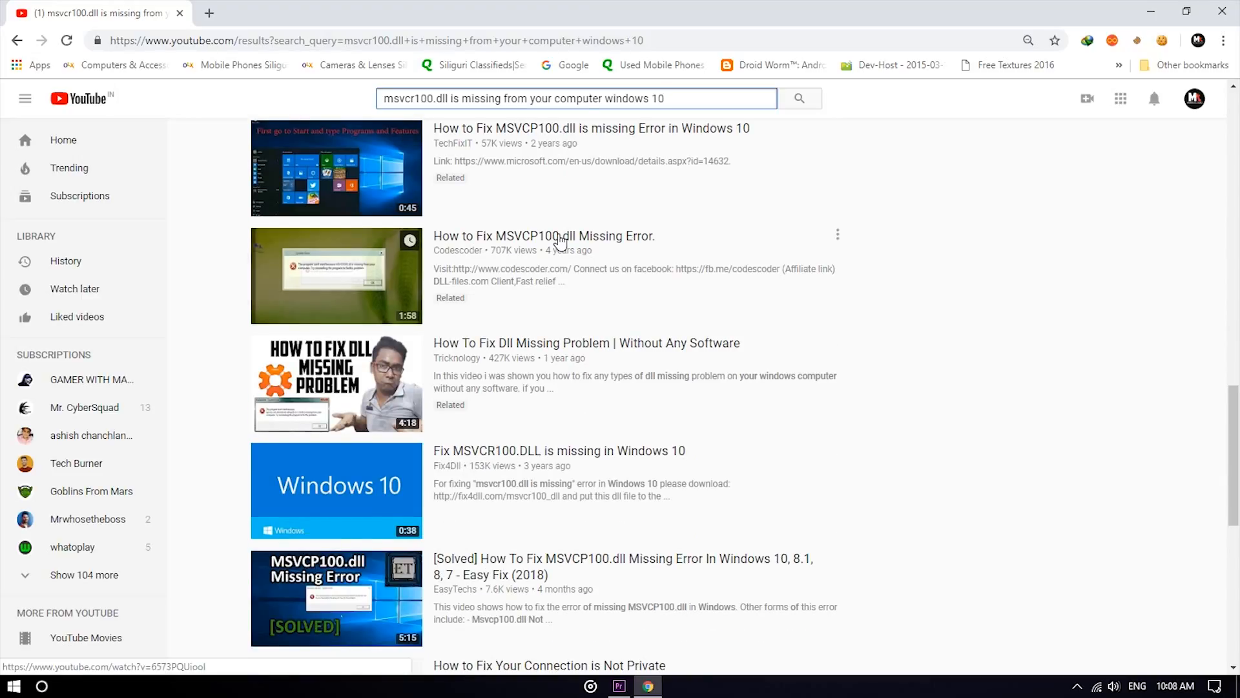
scroll("down", 3)
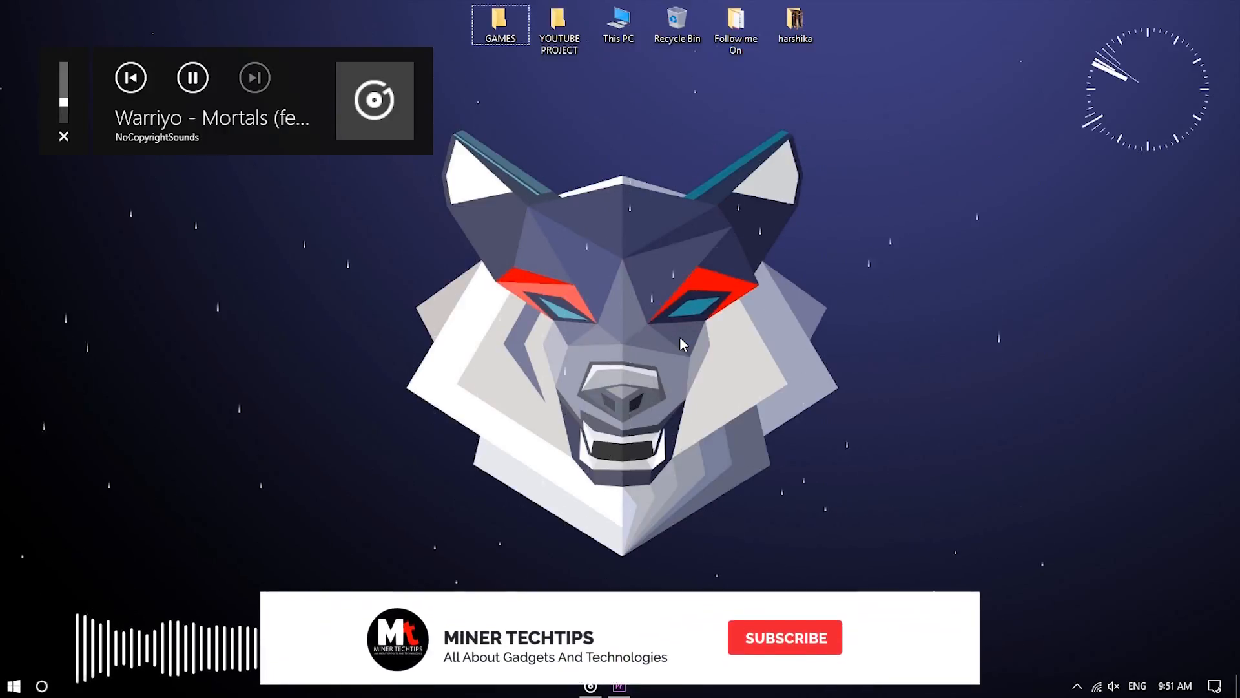
Dismiss the music playback flyout so only the wallpaper and icons remain
left_click(785, 637)
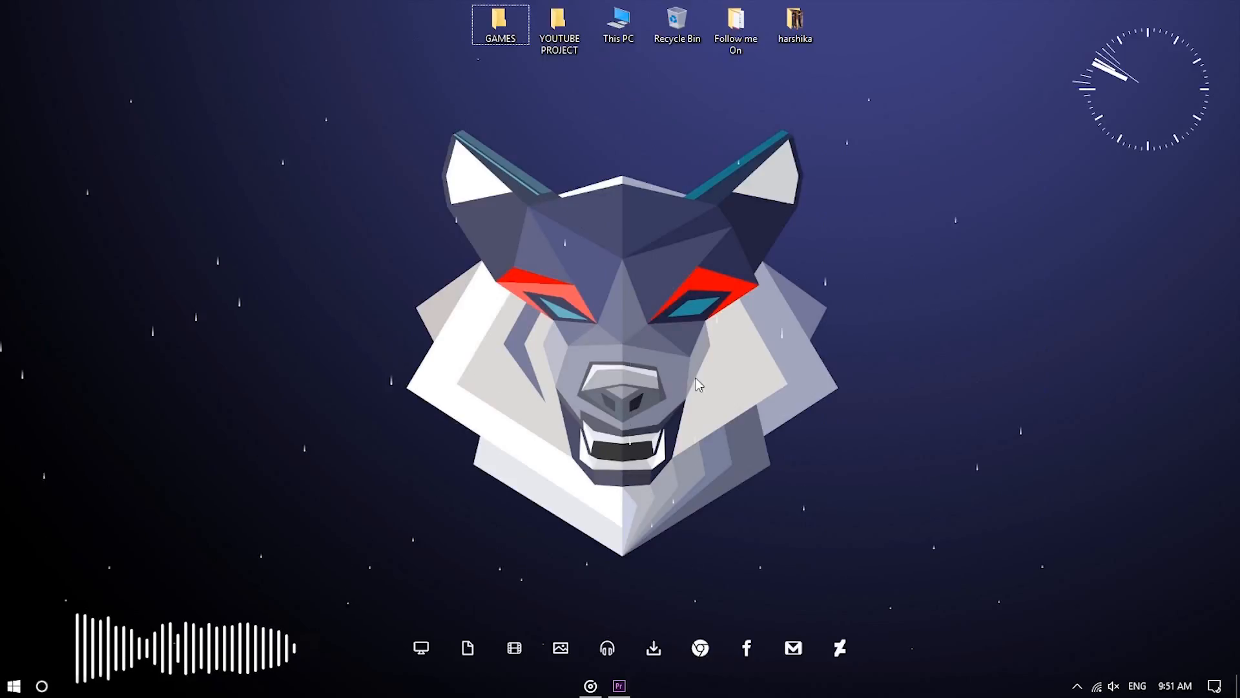
mouse_move(674, 228)
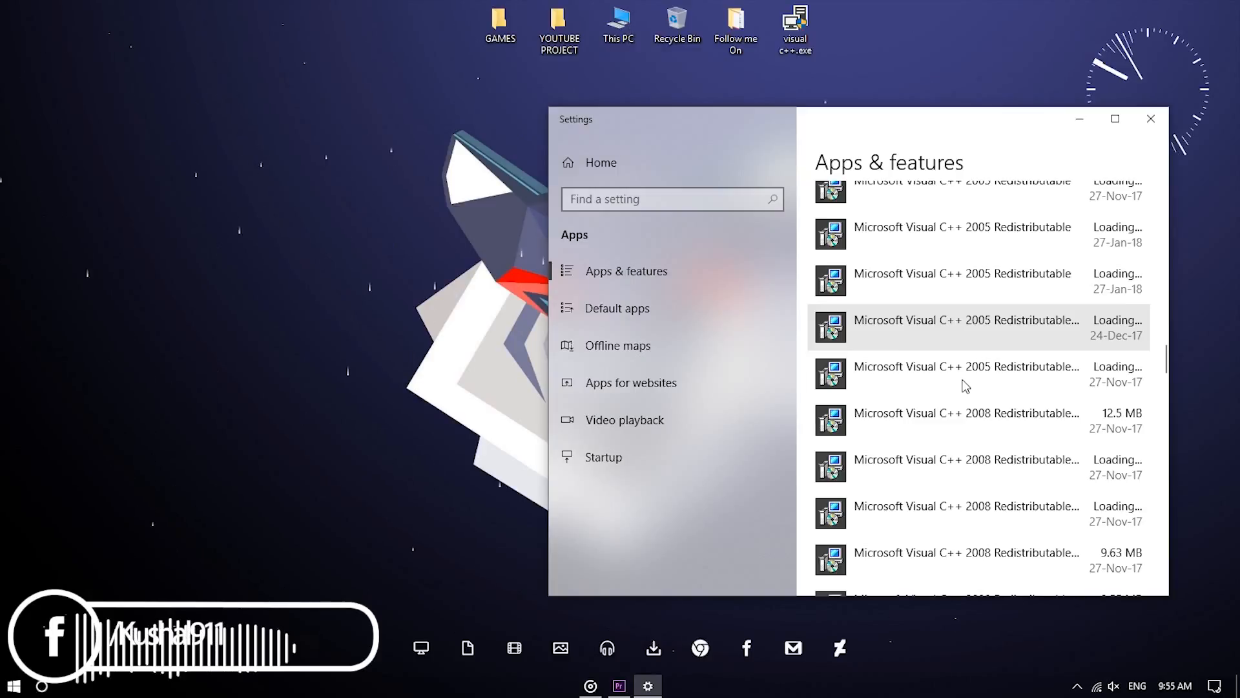
Scroll the Apps & features list past the installed Visual C++ redistributable entries
scroll("down", 3)
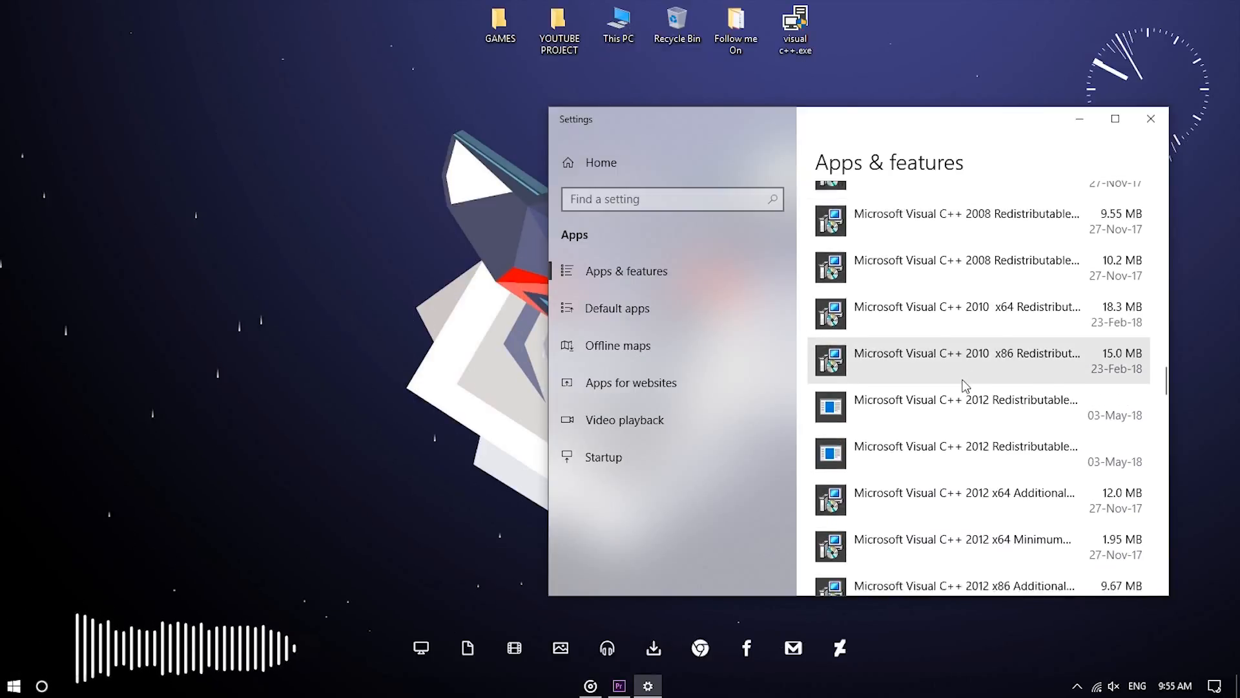
scroll("down", 3)
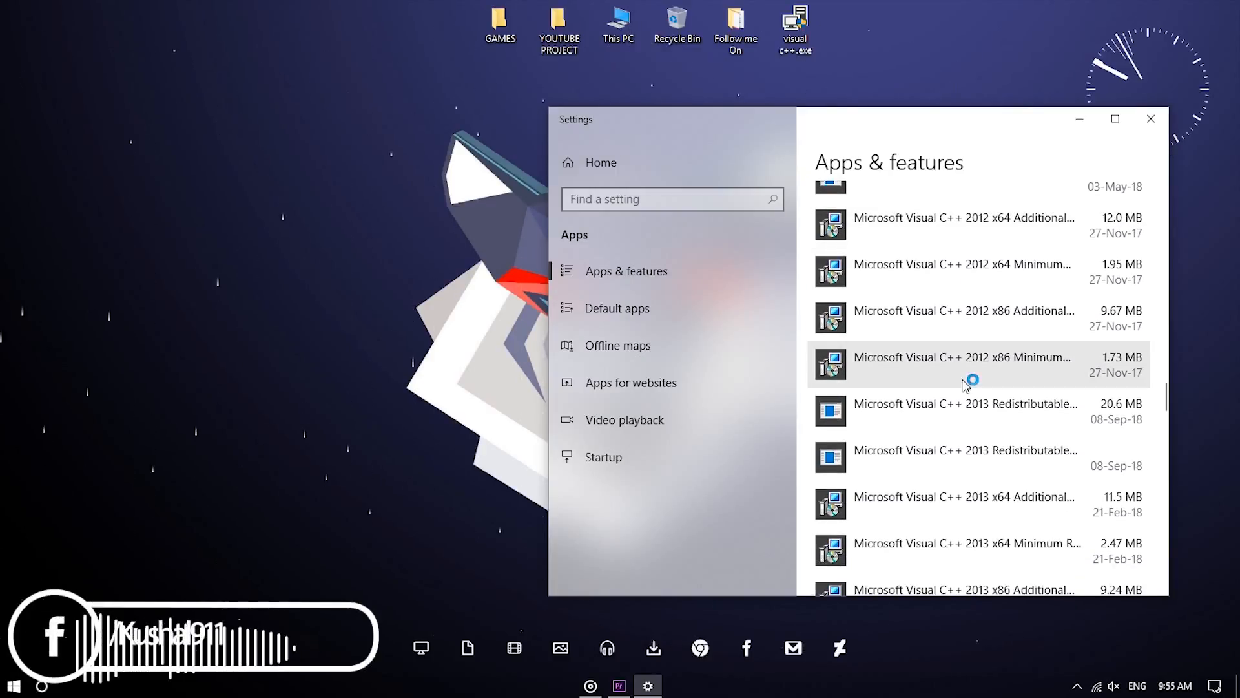
scroll("down", 3)
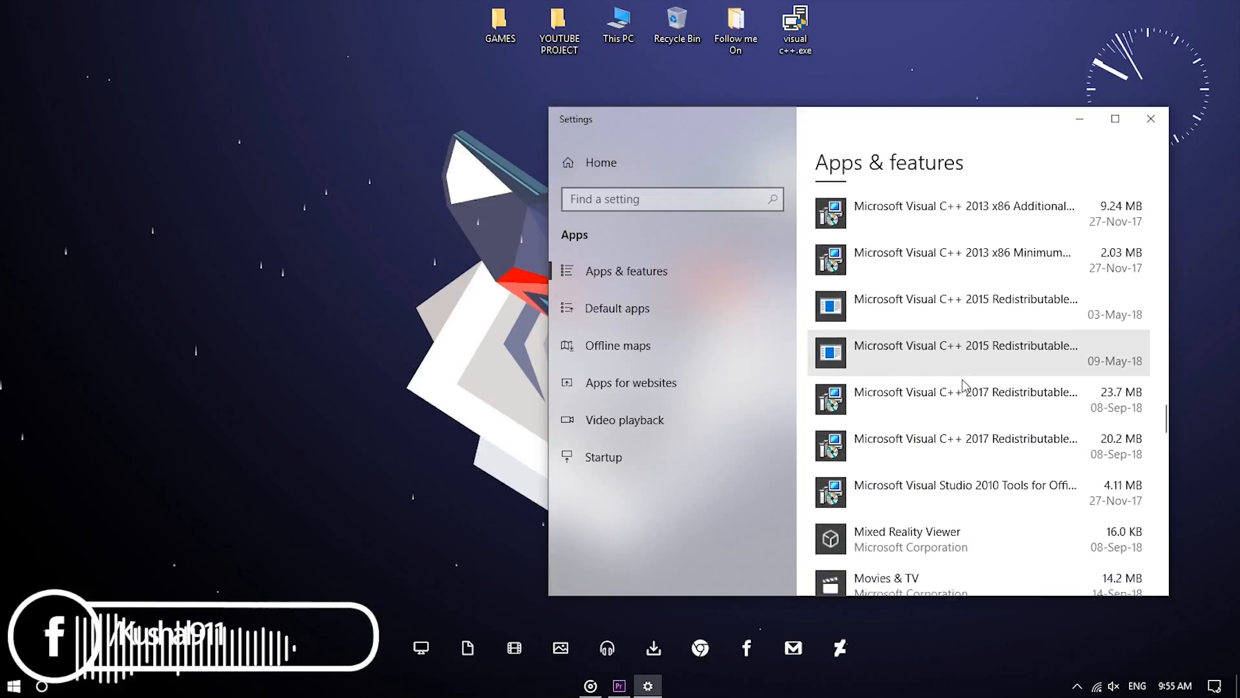
scroll("down", 3)
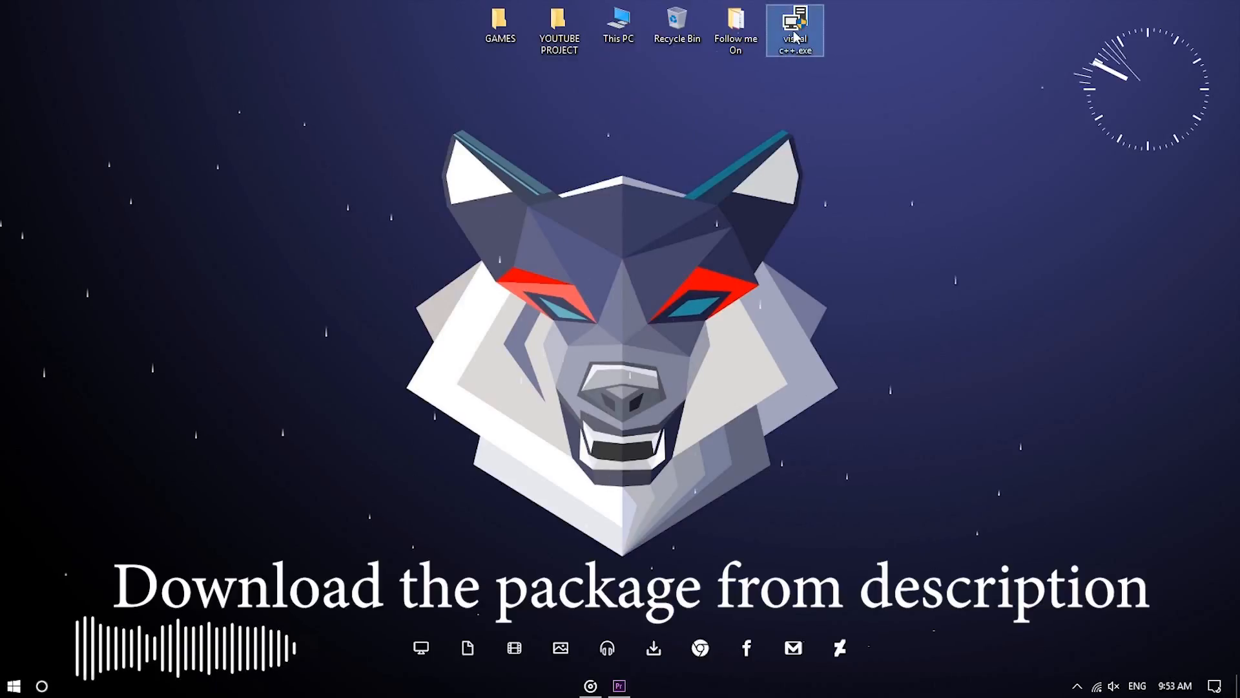
Launch visual c++.exe from the desktop and begin the redistributable installation
double_click(794, 28)
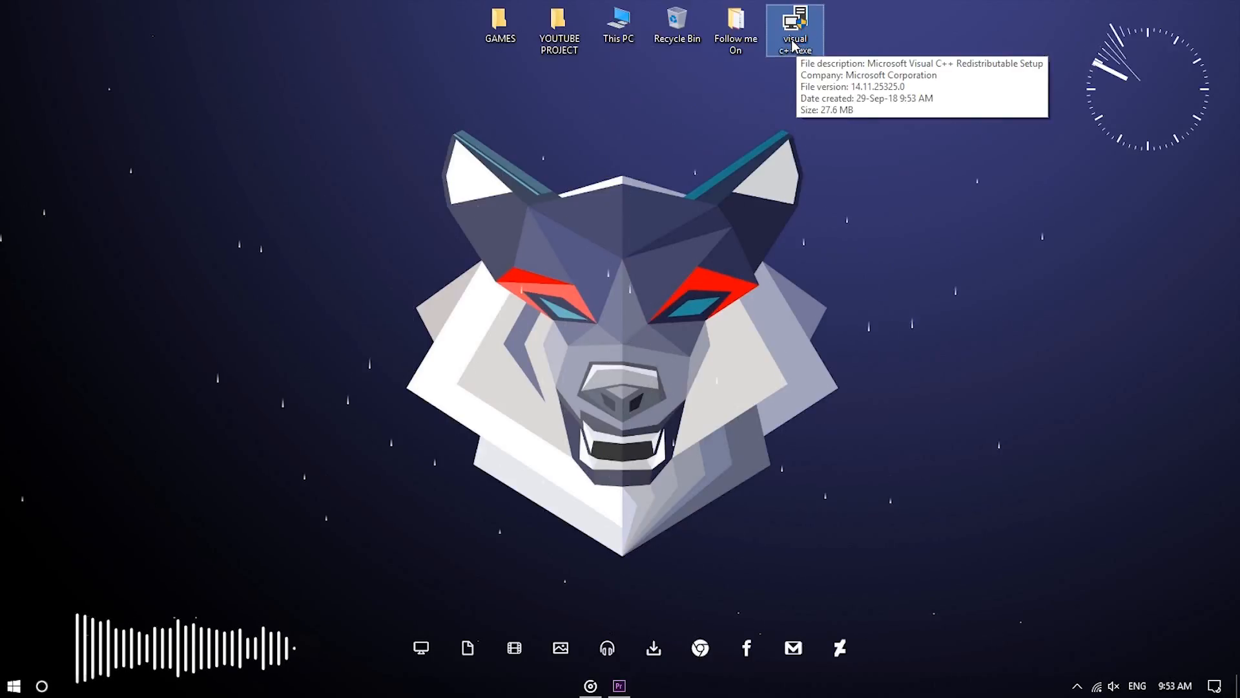
double_click(795, 23)
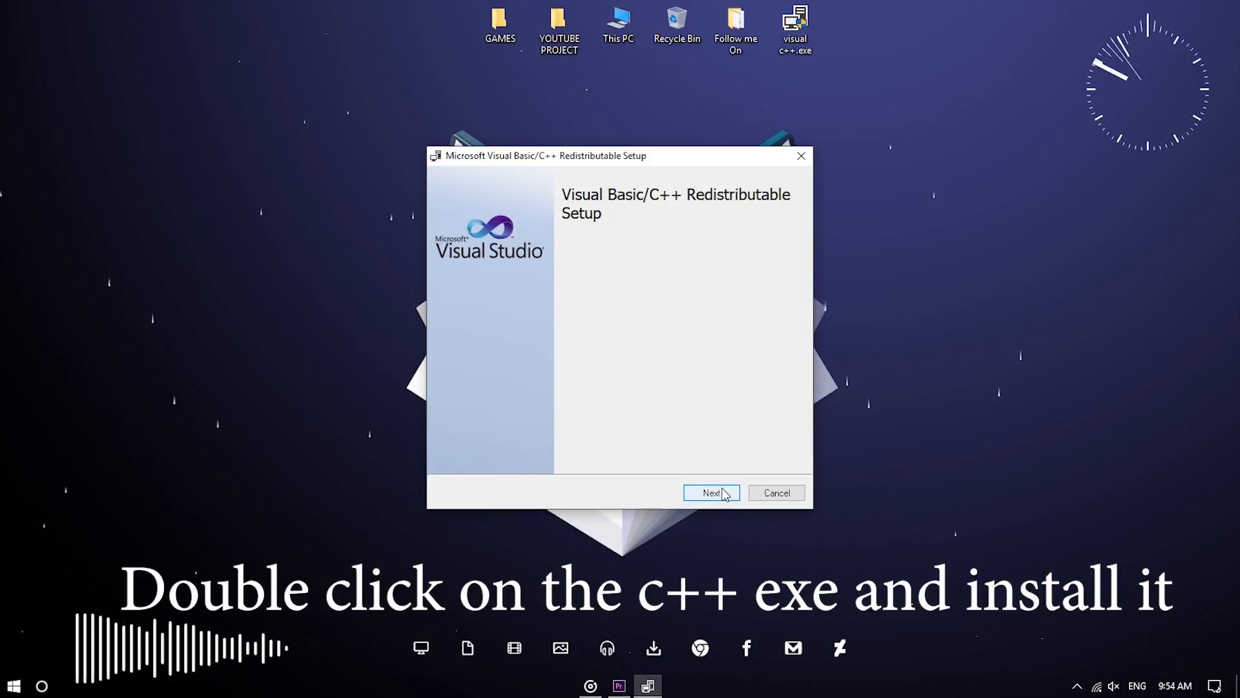
left_click(707, 492)
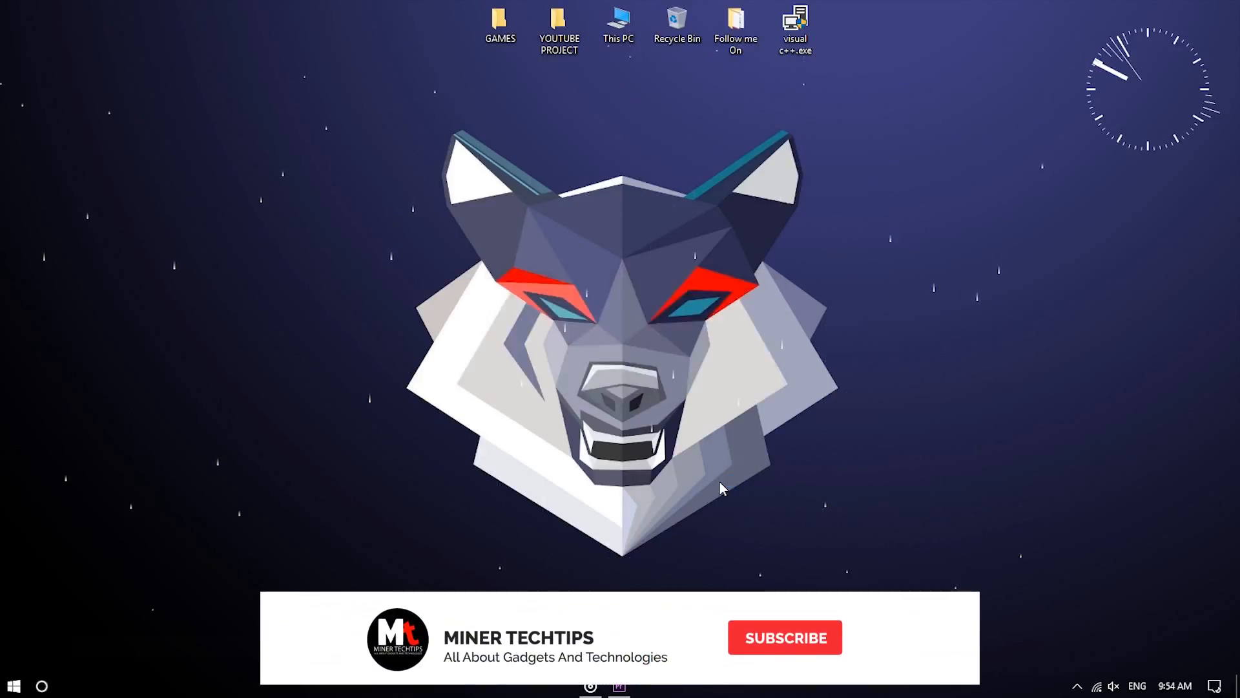
Acknowledge the 'later version already installed' notices for the 2017 x64 and x86 runtimes
double_click(795, 17)
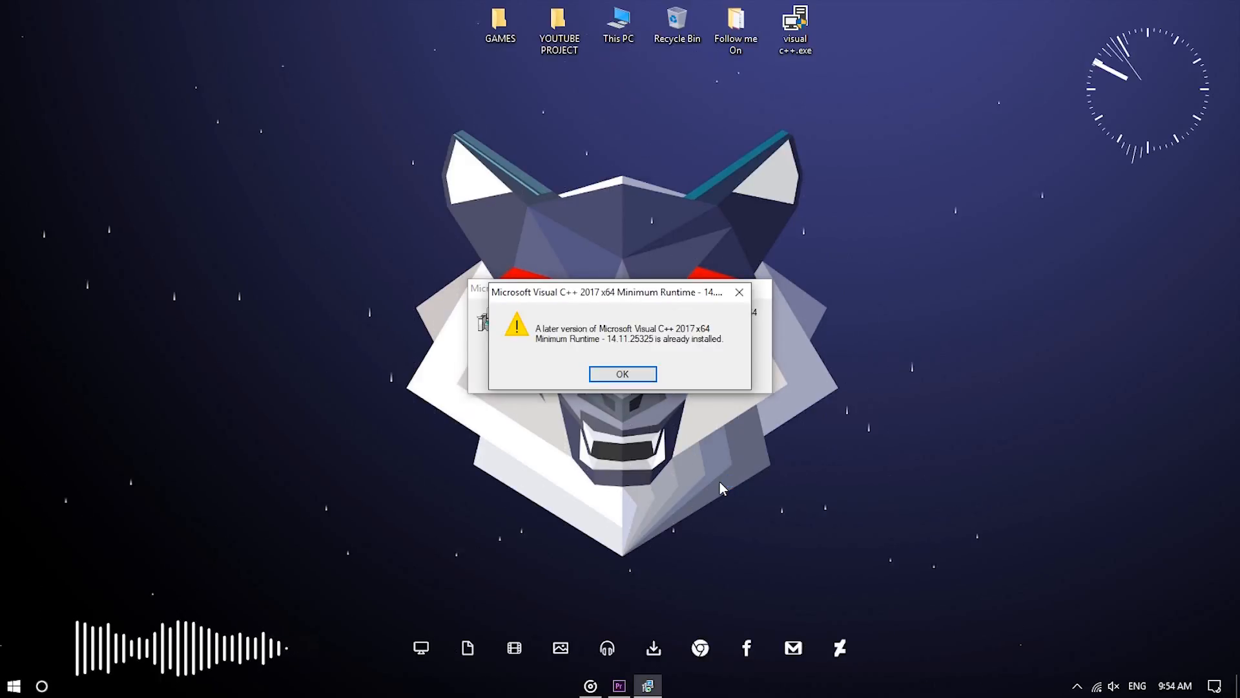
left_click(621, 373)
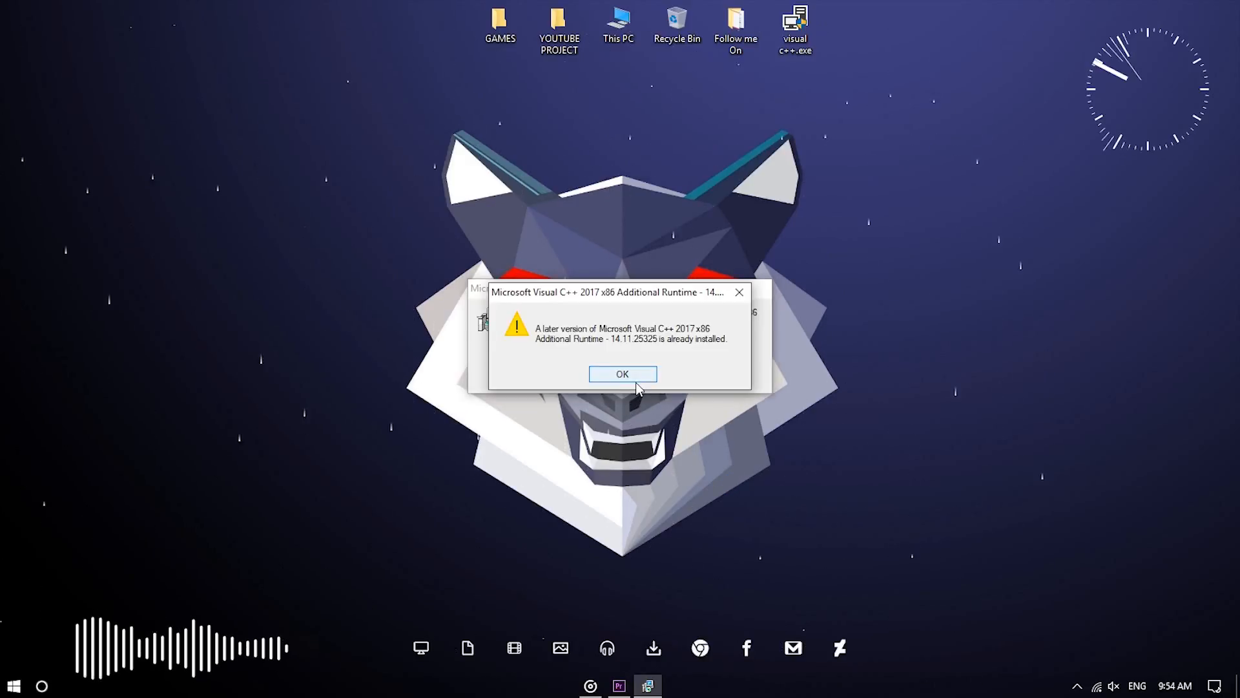
left_click(621, 373)
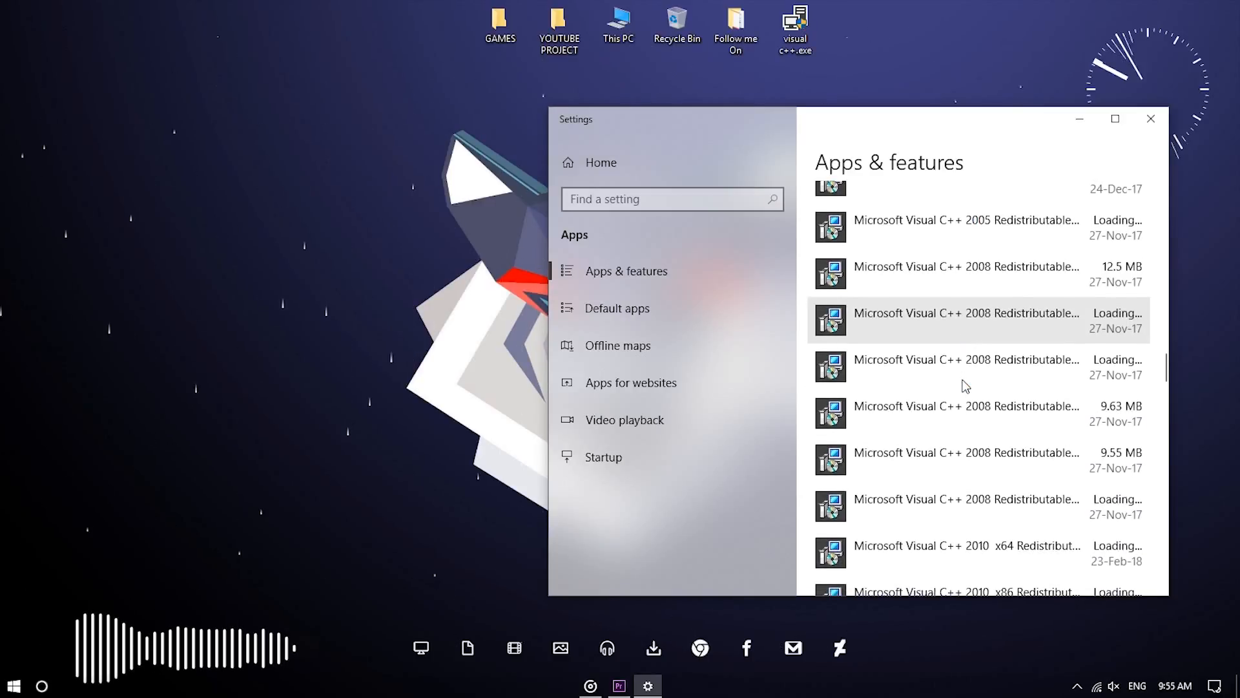
Scroll the installed apps list through the Visual C++ 2005 to 2017 redistributable entries
scroll("down", 3)
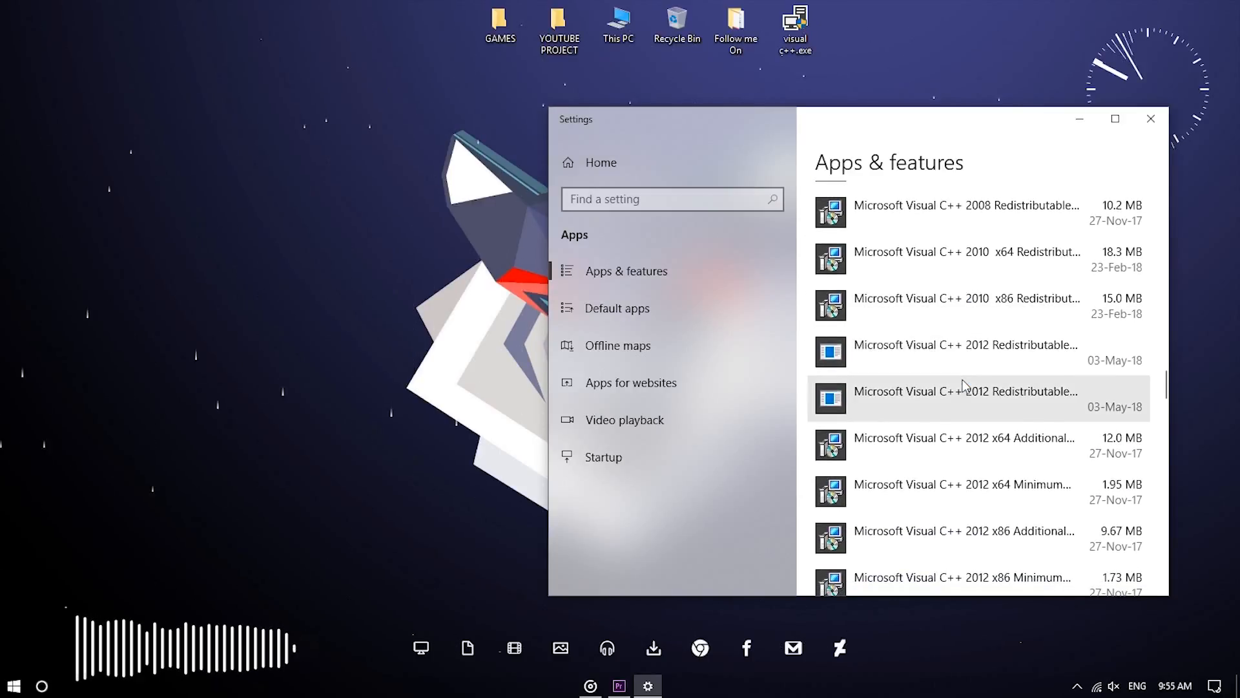
scroll("down", 3)
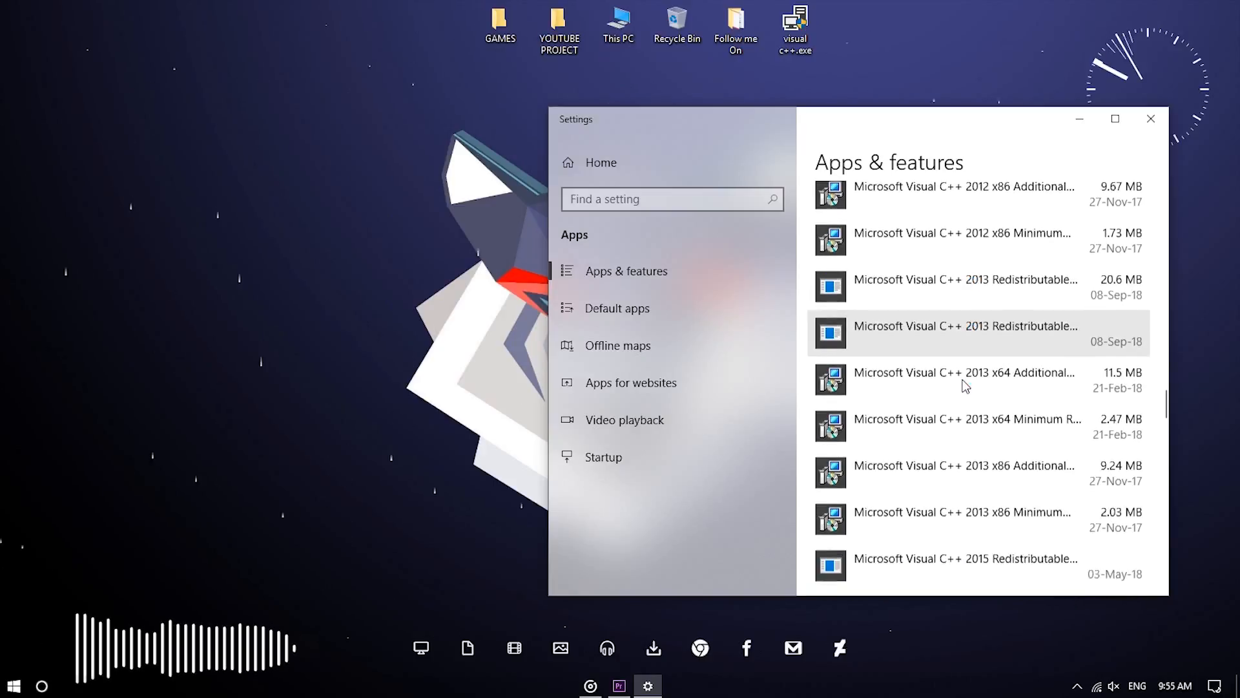
scroll("down", 3)
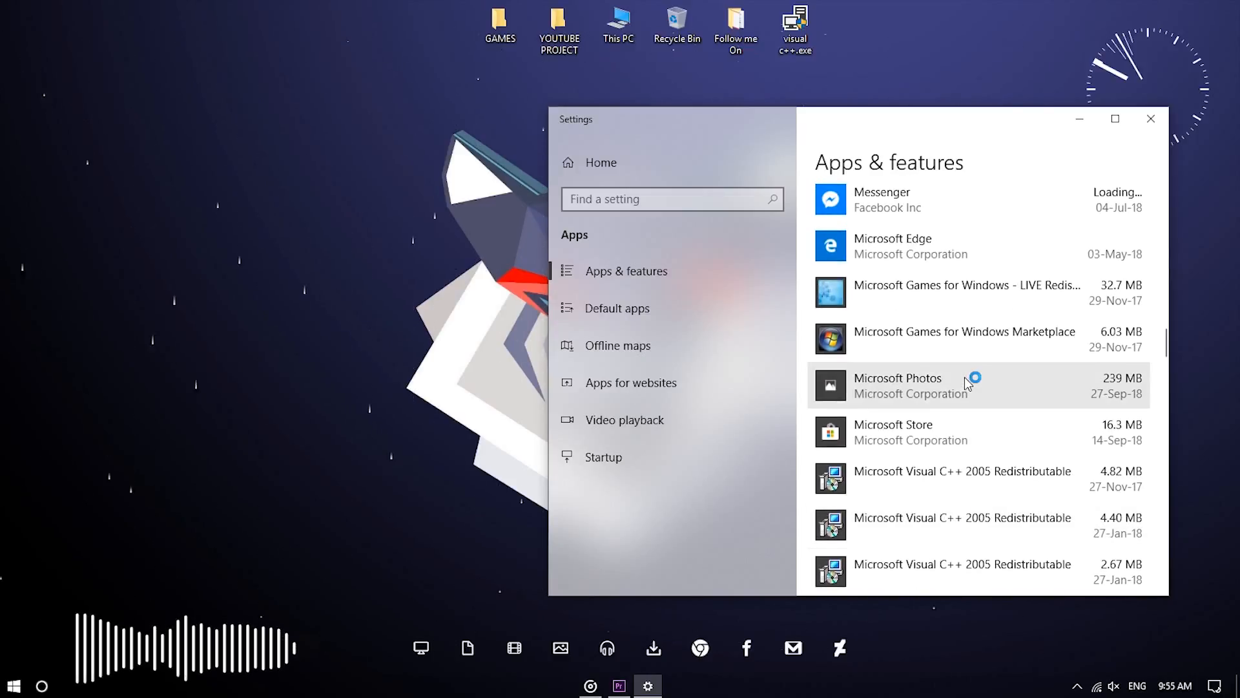
scroll("down", 3)
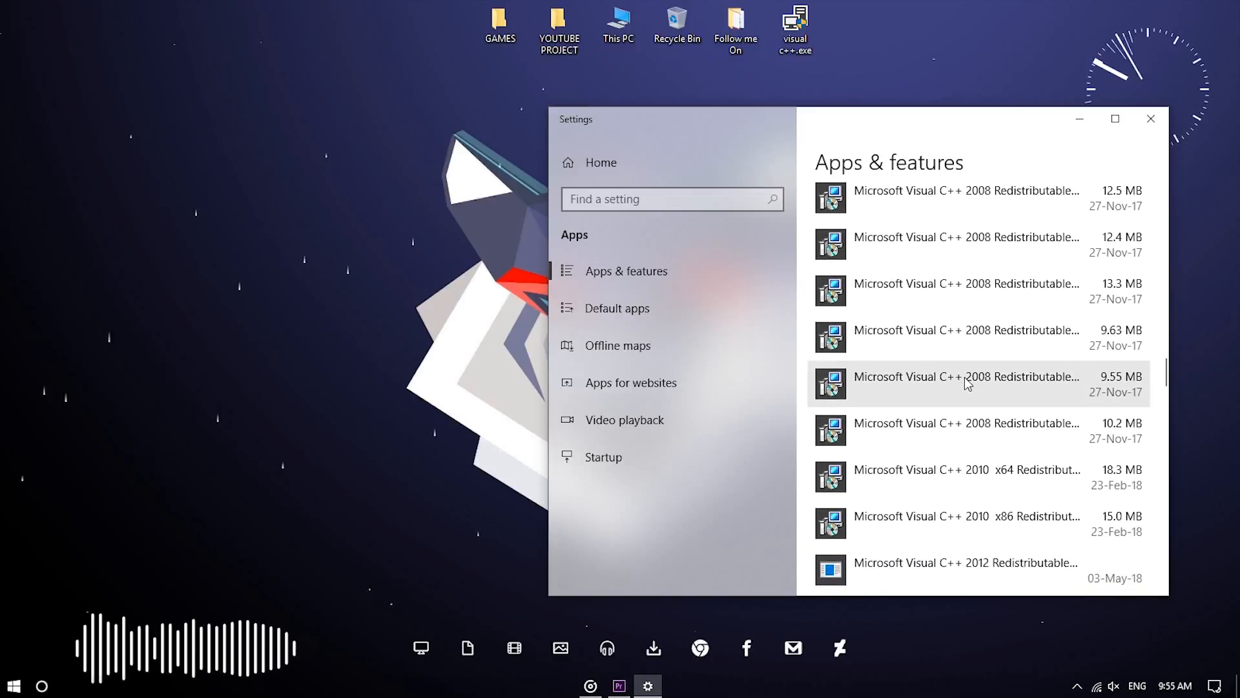
scroll("down", 3)
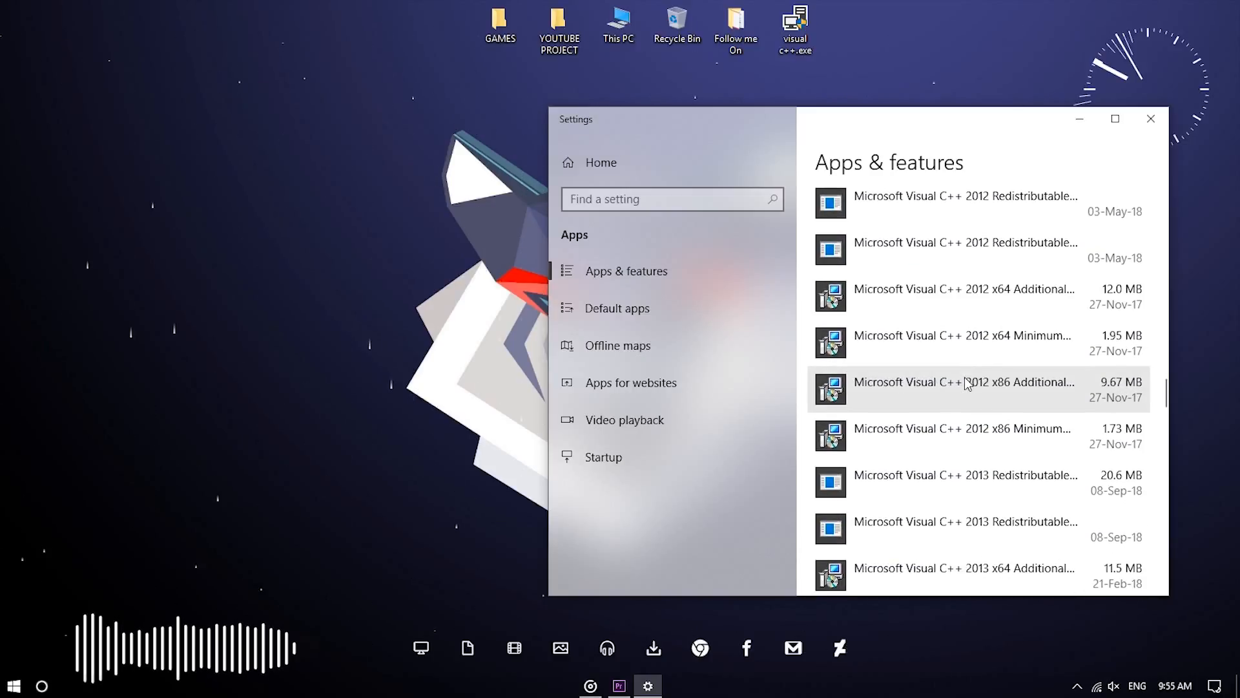
scroll("down", 3)
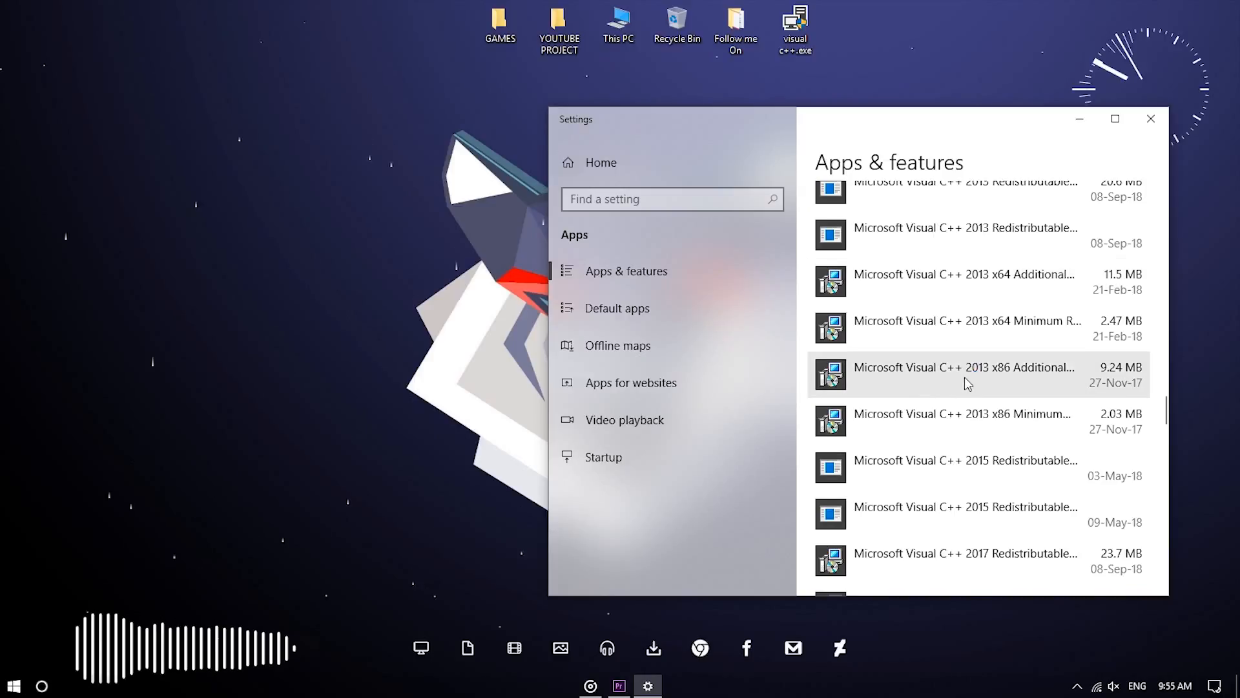
scroll("down", 3)
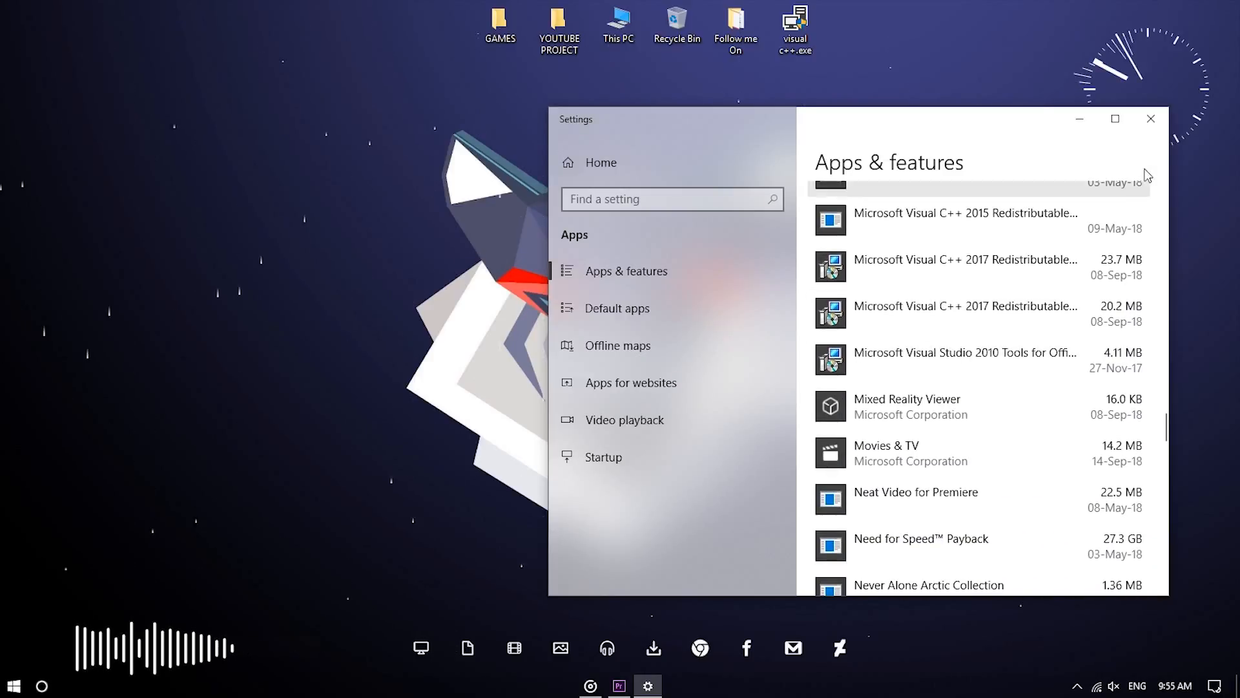